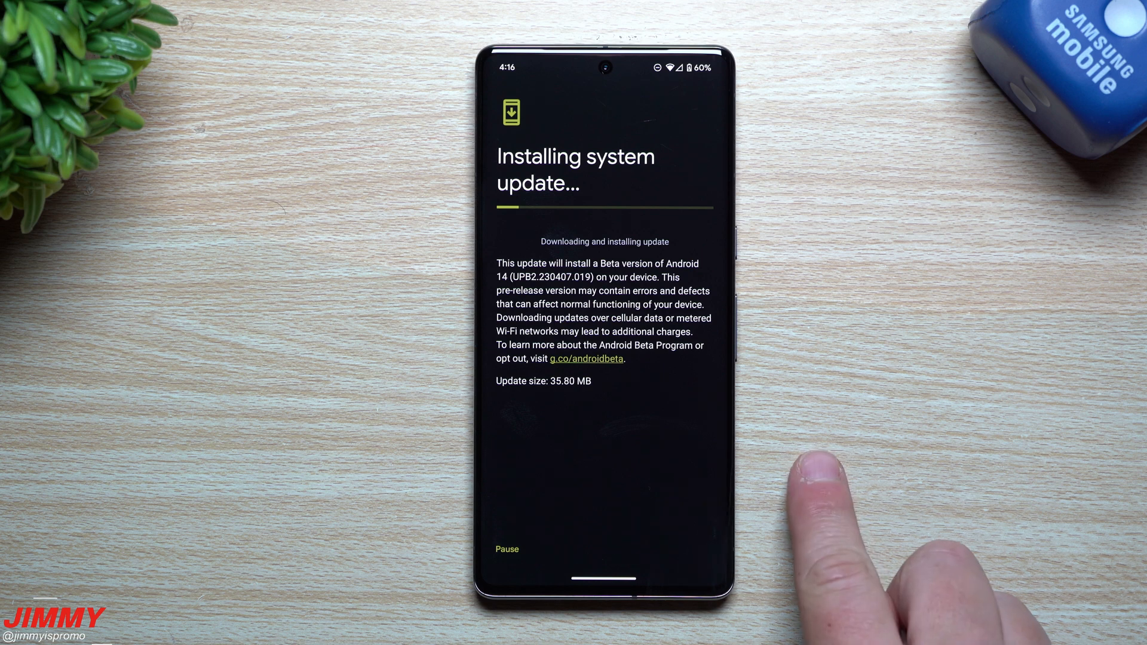
pyautogui.moveTo(877, 512)
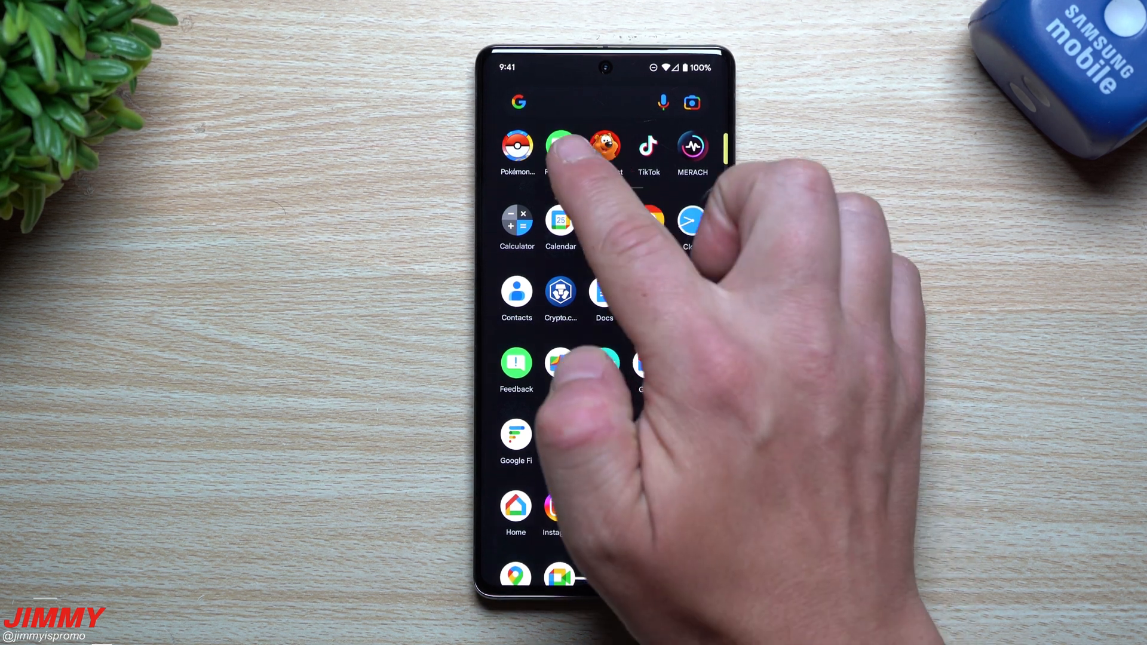
# Launch the Android Beta Feedback app from the home screen
pyautogui.click(516, 364)
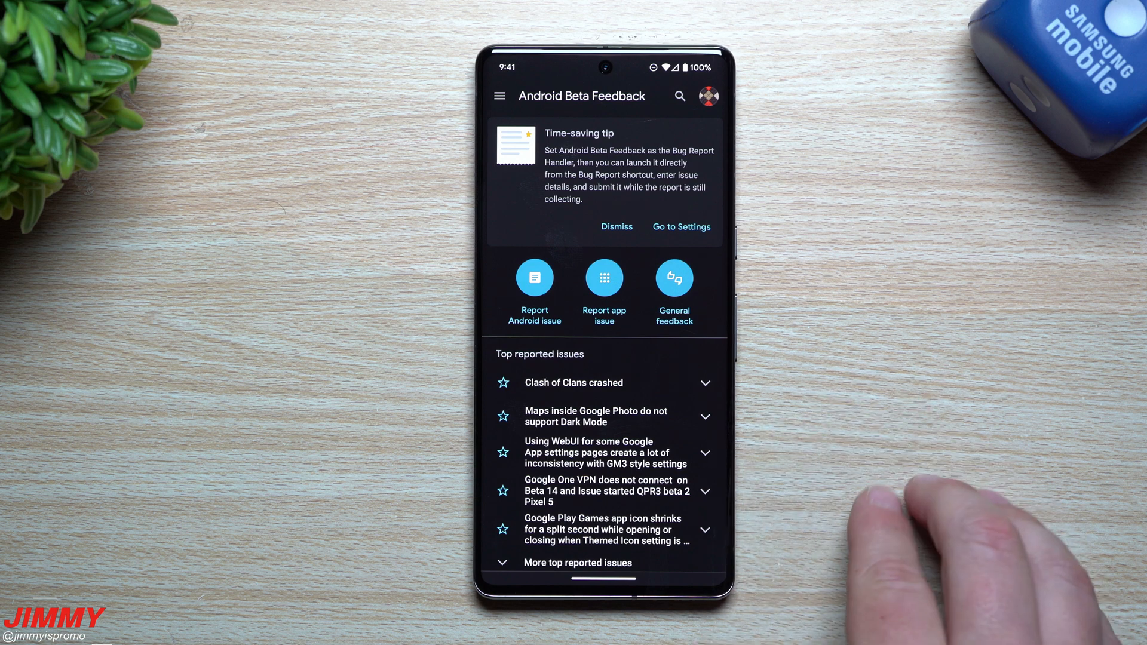
pyautogui.moveTo(915, 512)
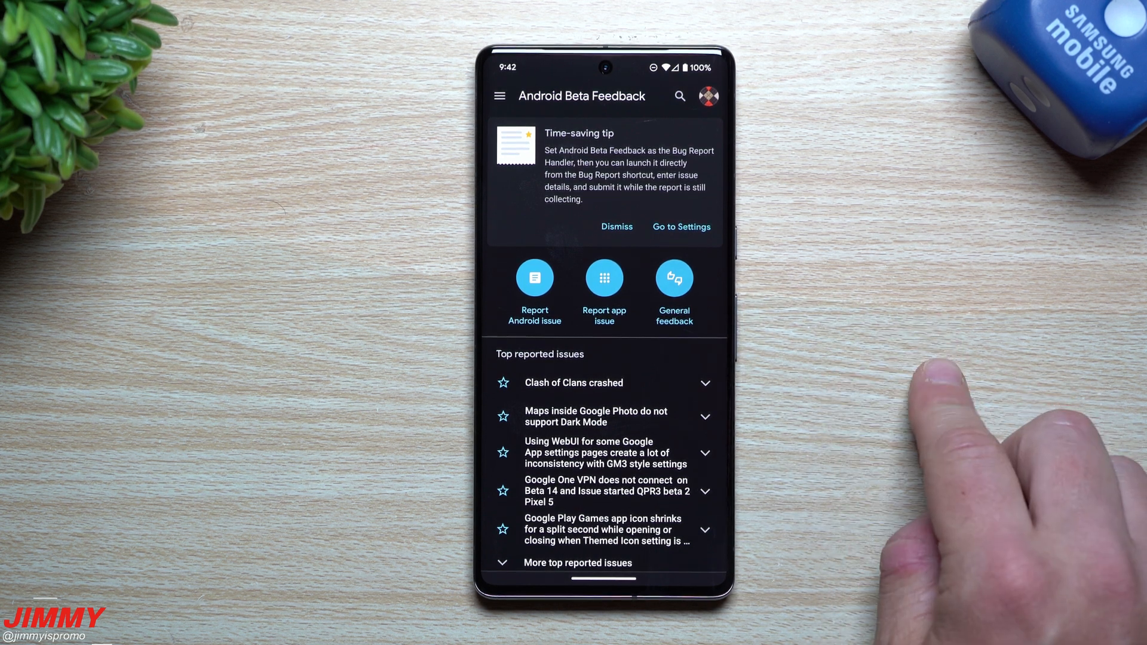
pyautogui.moveTo(936, 439)
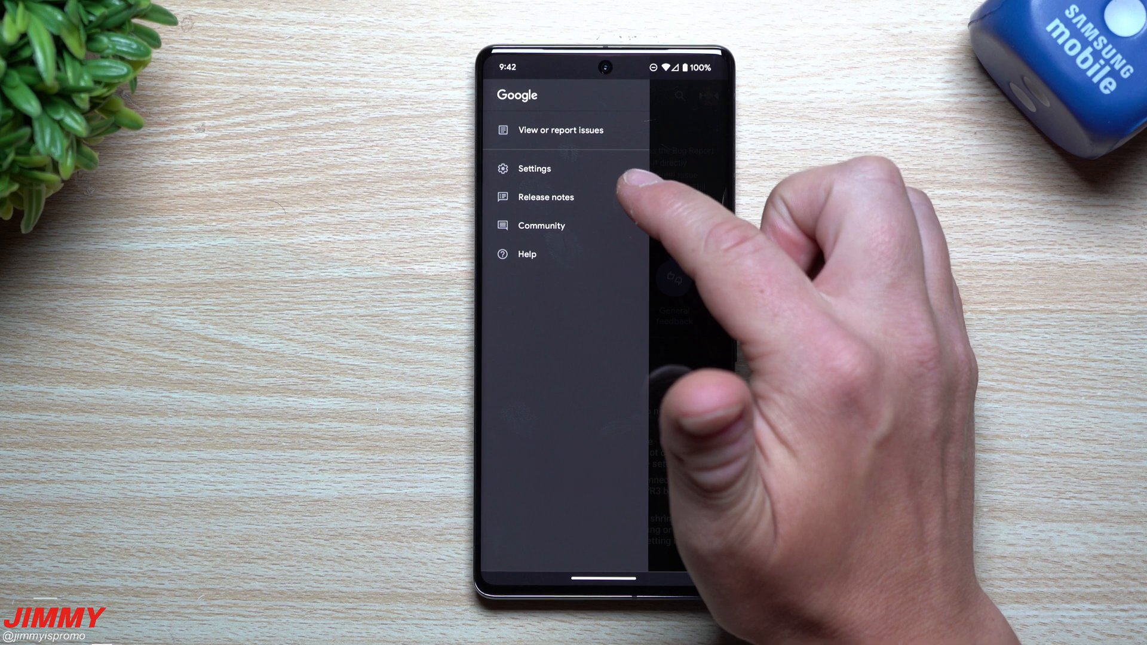
# Open the Android 14 Beta release notes and scroll to the Beta 2.1 build UPB2.230407.019 details
pyautogui.click(545, 197)
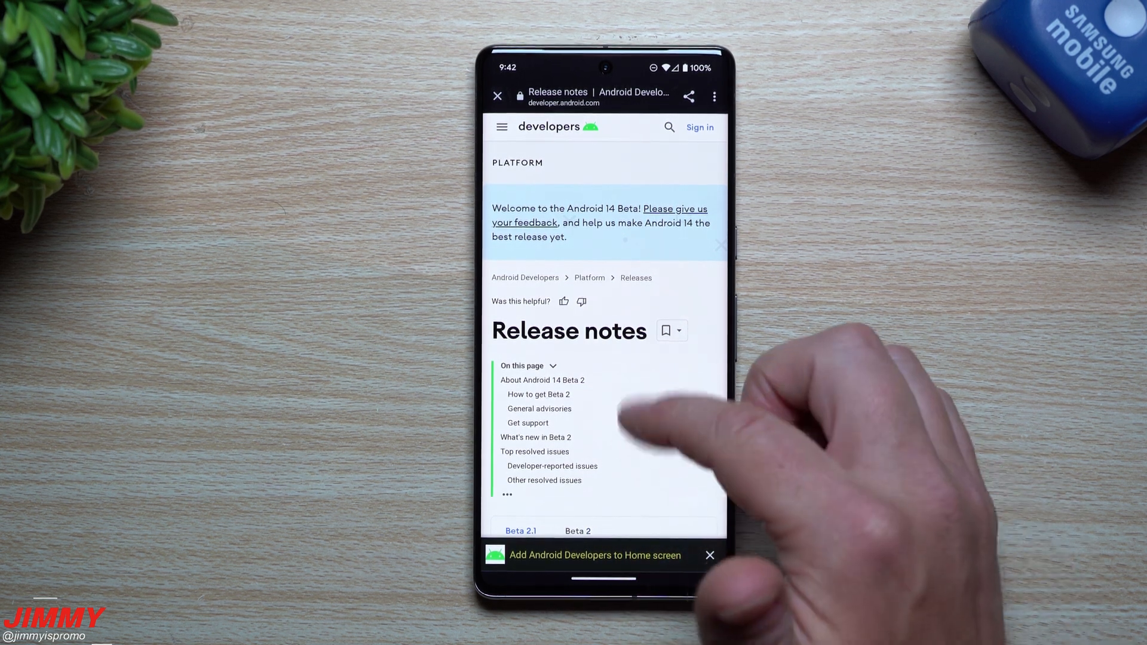
pyautogui.scroll(3)
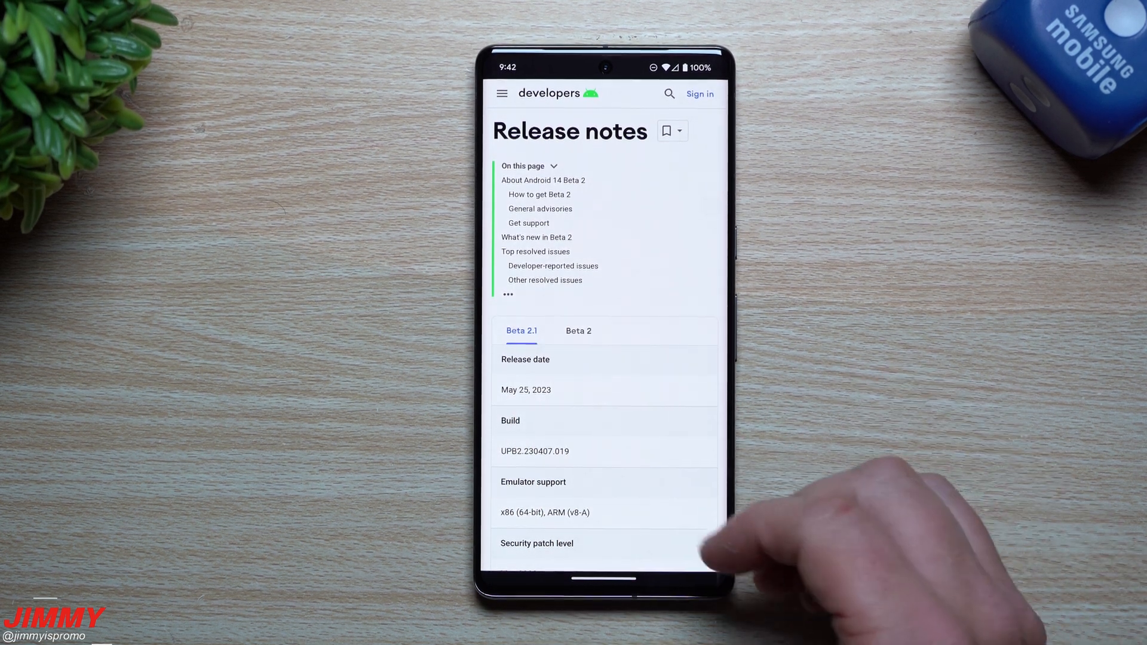
pyautogui.scroll(3)
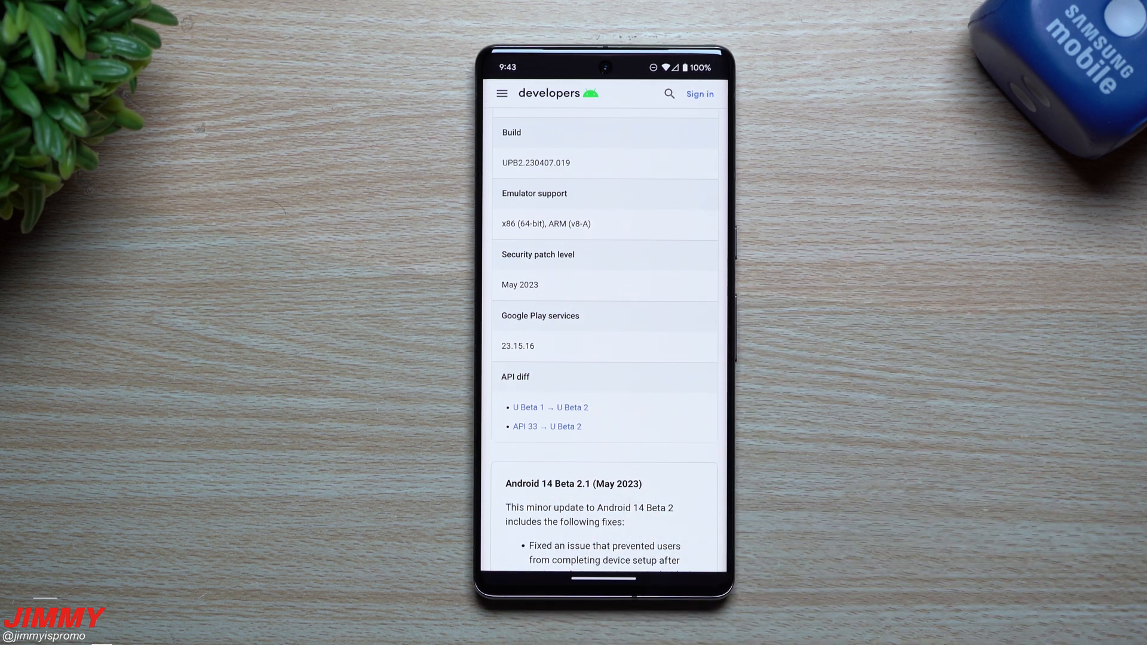
# Scroll through the Beta 2.1 (May 2023) fixes, from opt-out steps to the Photos fix
pyautogui.scroll(-3)
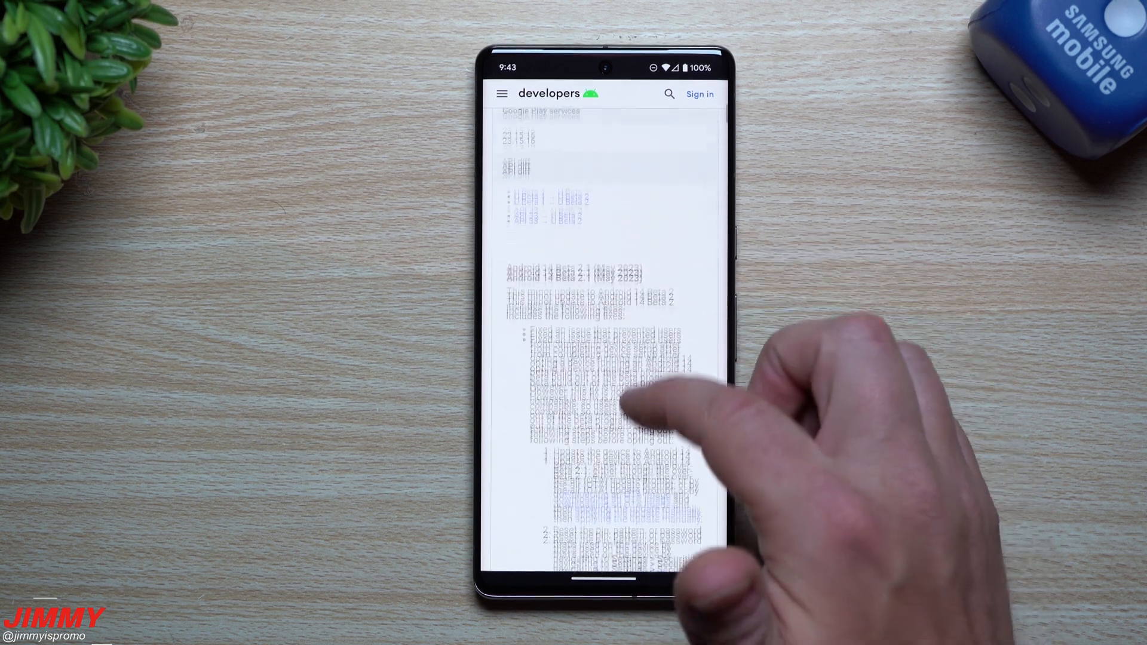
pyautogui.scroll(3)
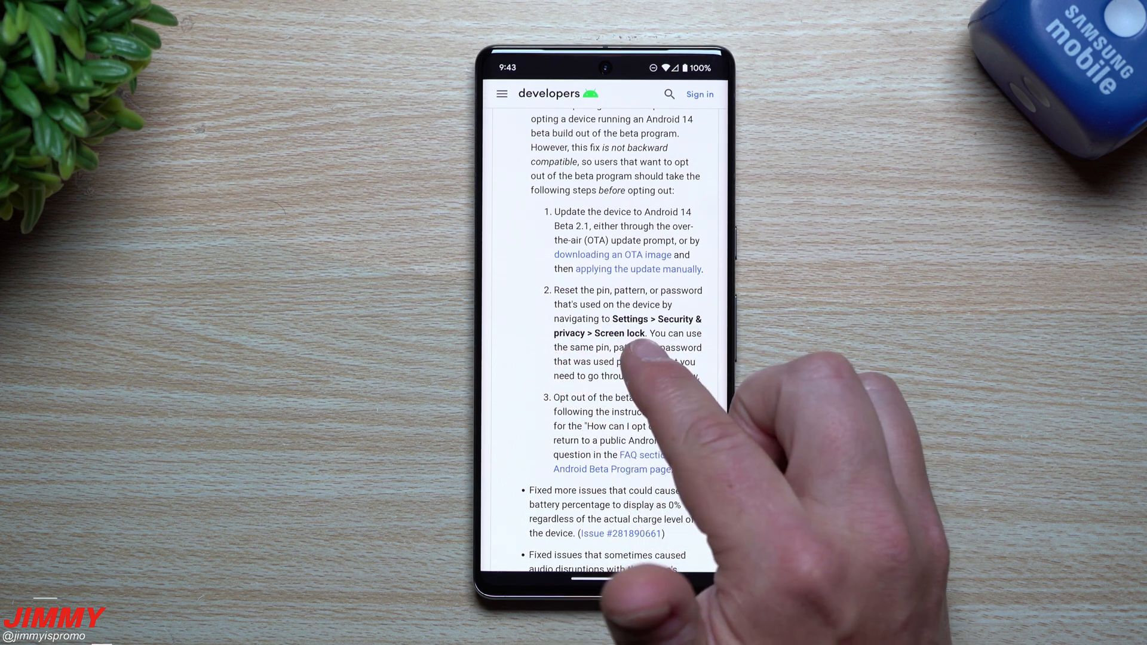
pyautogui.scroll(3)
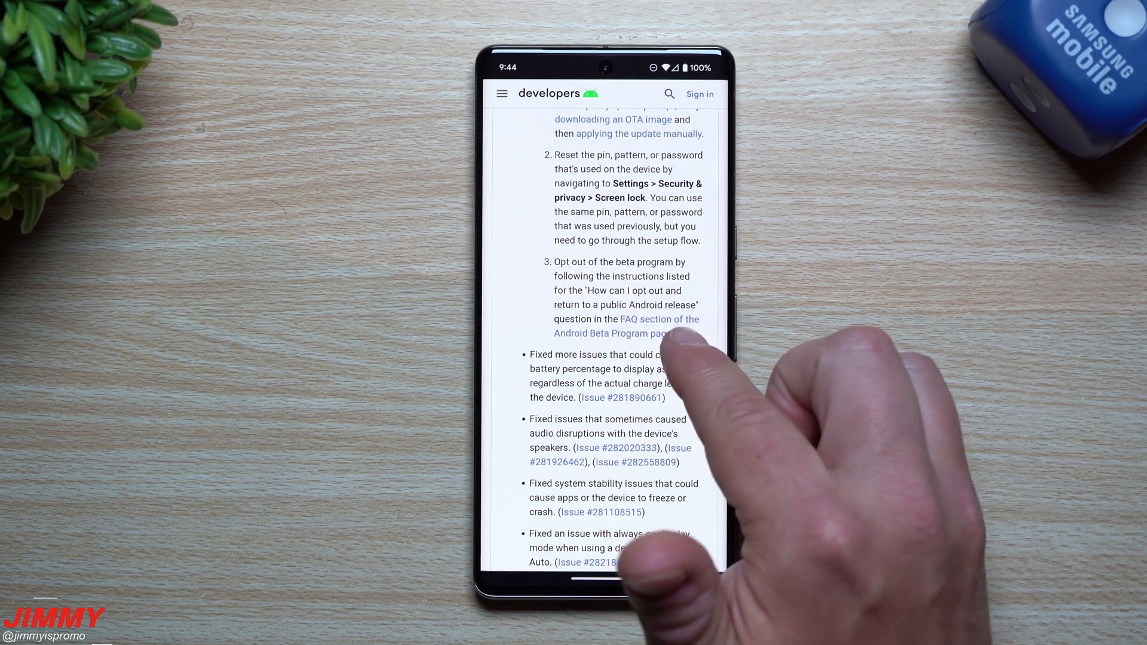
pyautogui.scroll(3)
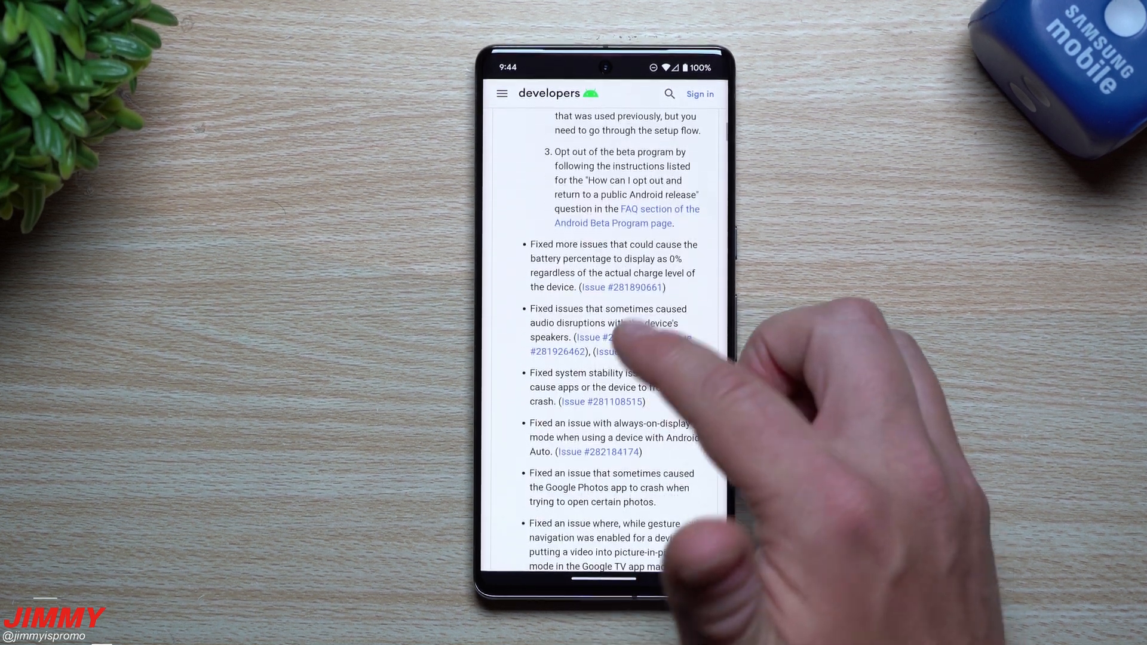
# Scroll past the OTA note to the About Android 14 Beta 2 heading
pyautogui.scroll(3)
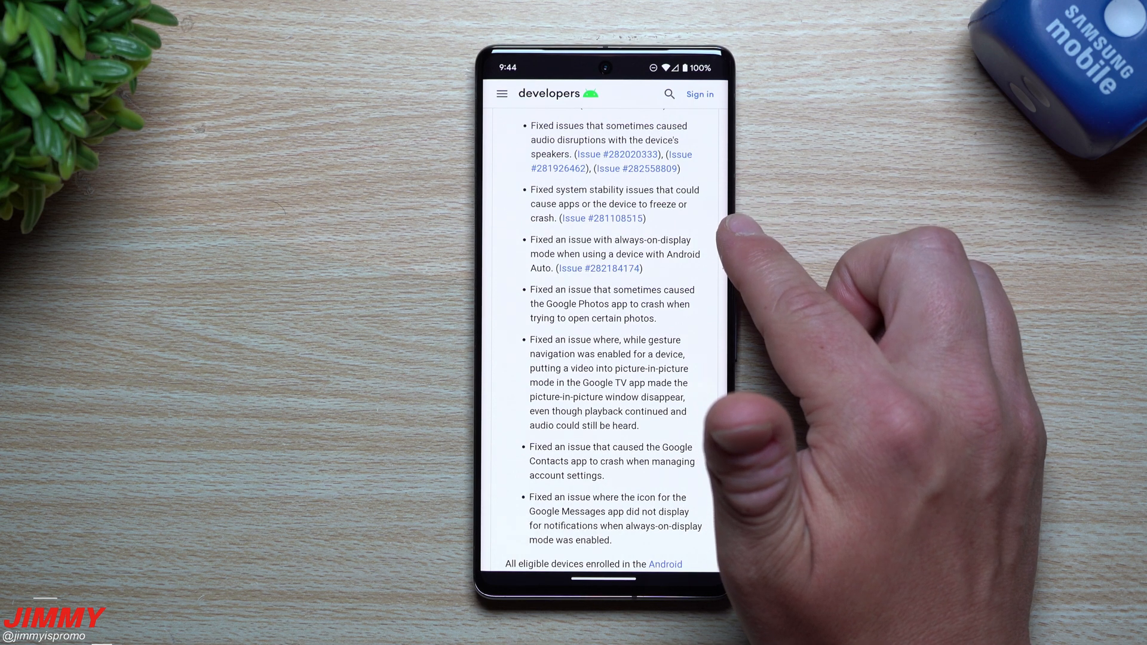
pyautogui.moveTo(731, 329)
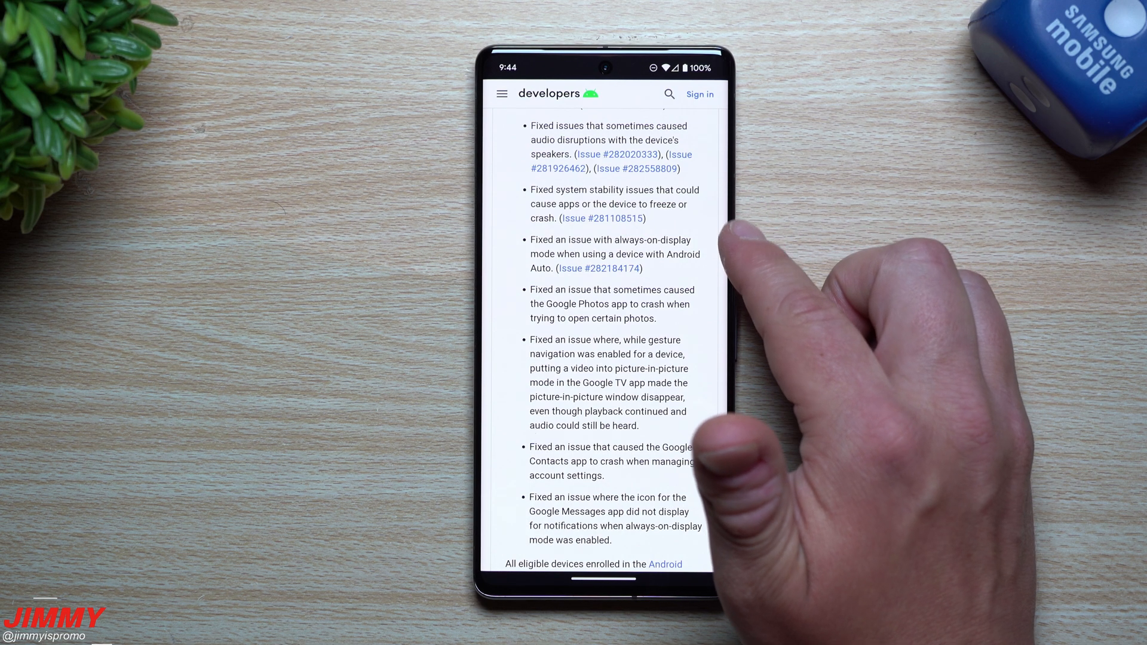
pyautogui.moveTo(721, 293)
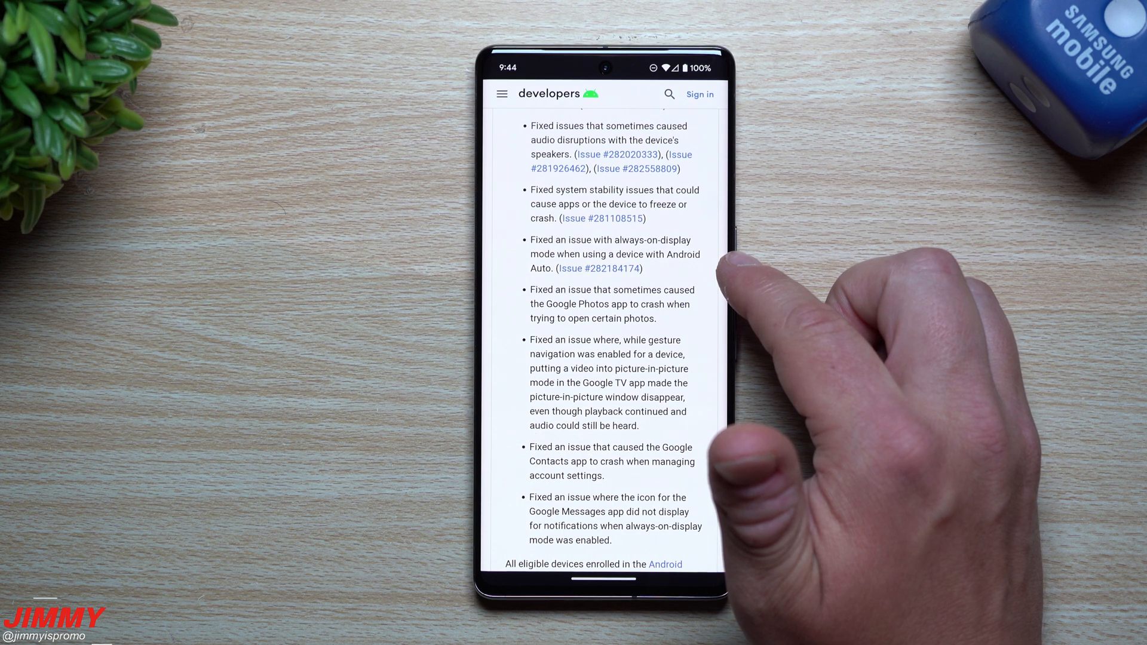
pyautogui.scroll(3)
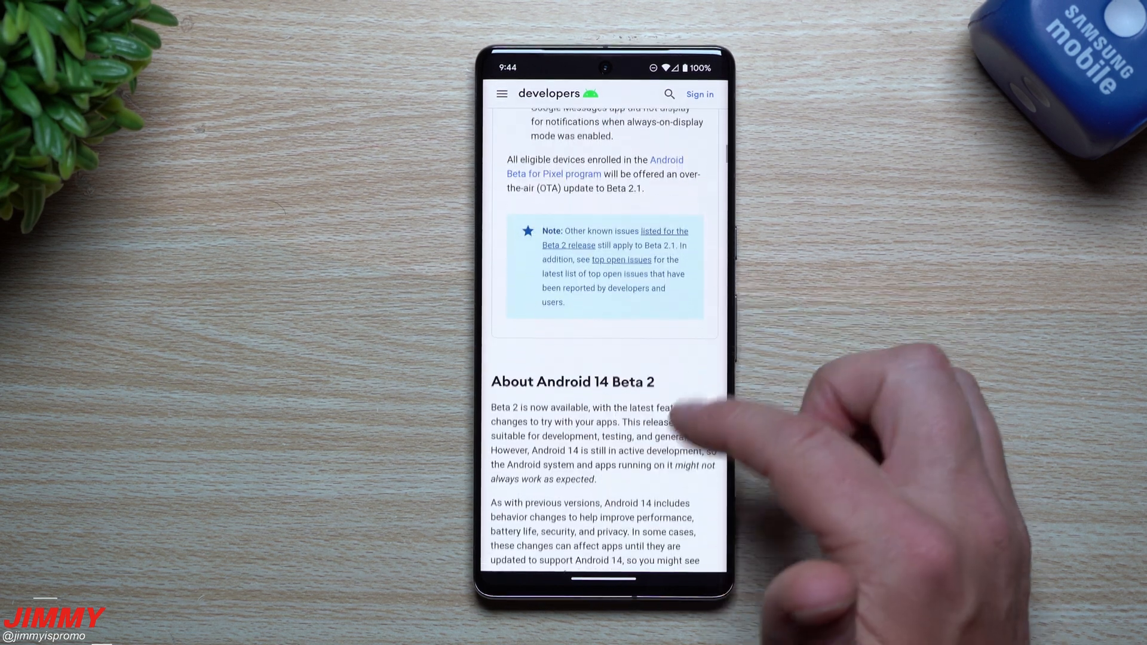
# Scroll up past the opt-out steps to the Android 14 Beta welcome banner
pyautogui.scroll(3)
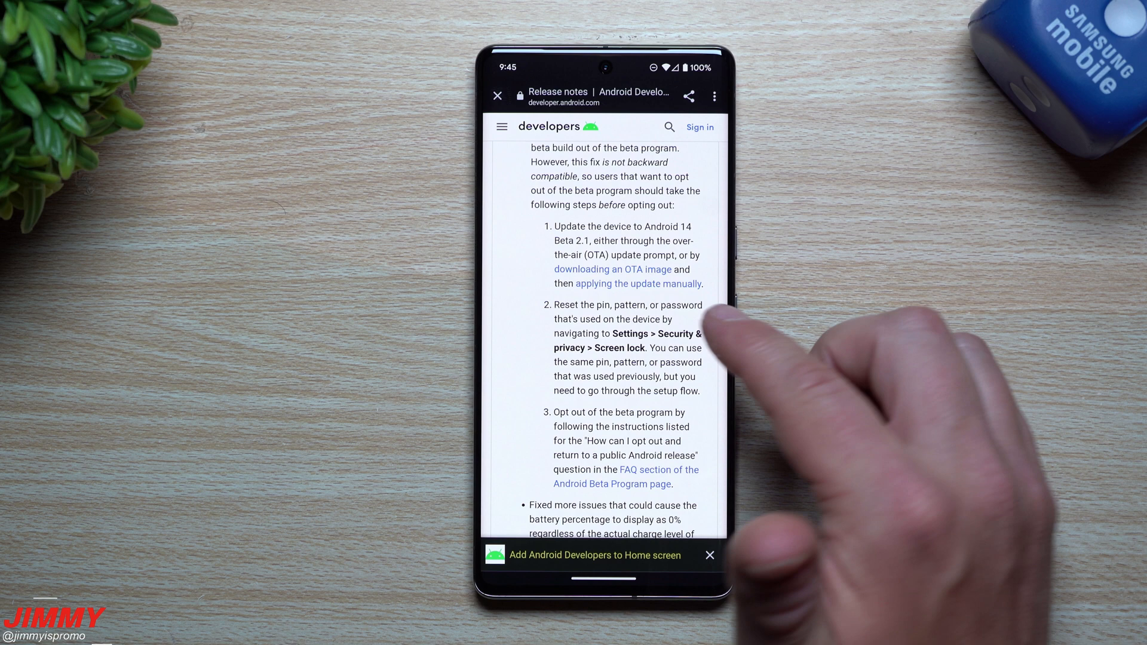
pyautogui.scroll(3)
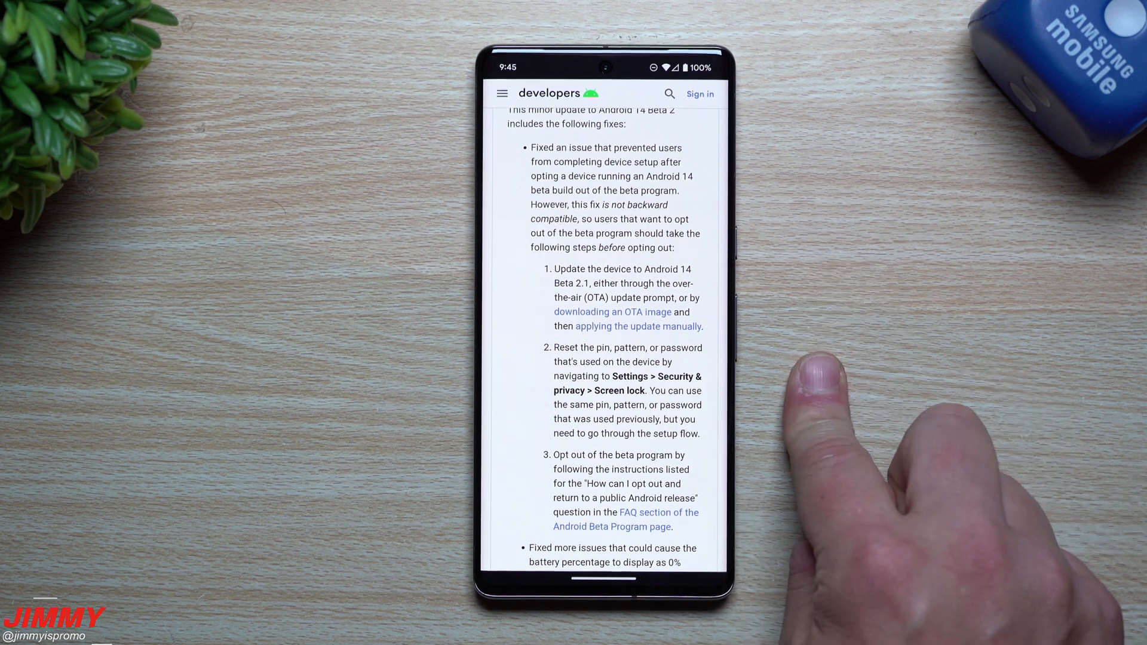
pyautogui.scroll(3)
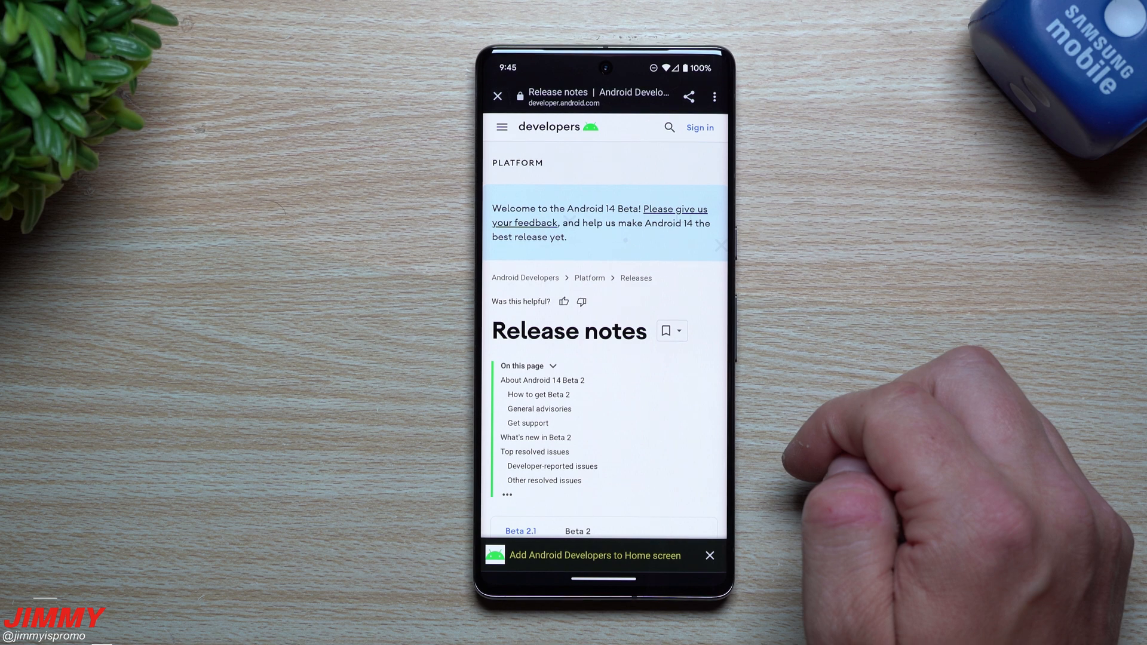
pyautogui.moveTo(804, 454)
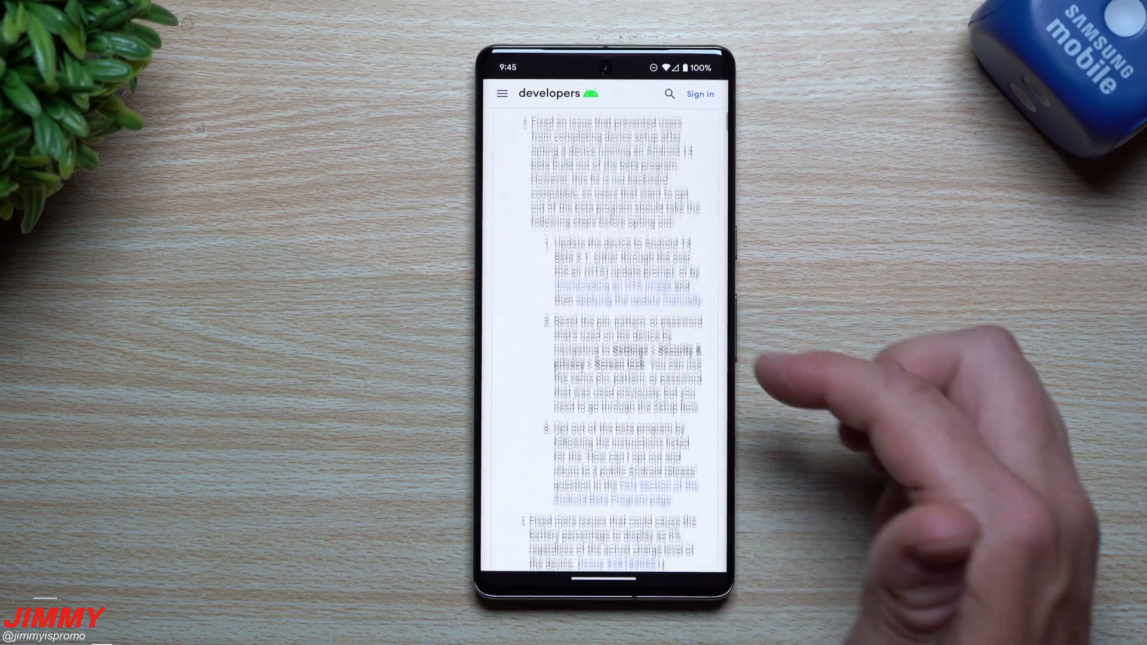
# Leave the release notes and open the app drawer listing installed apps
pyautogui.scroll(3)
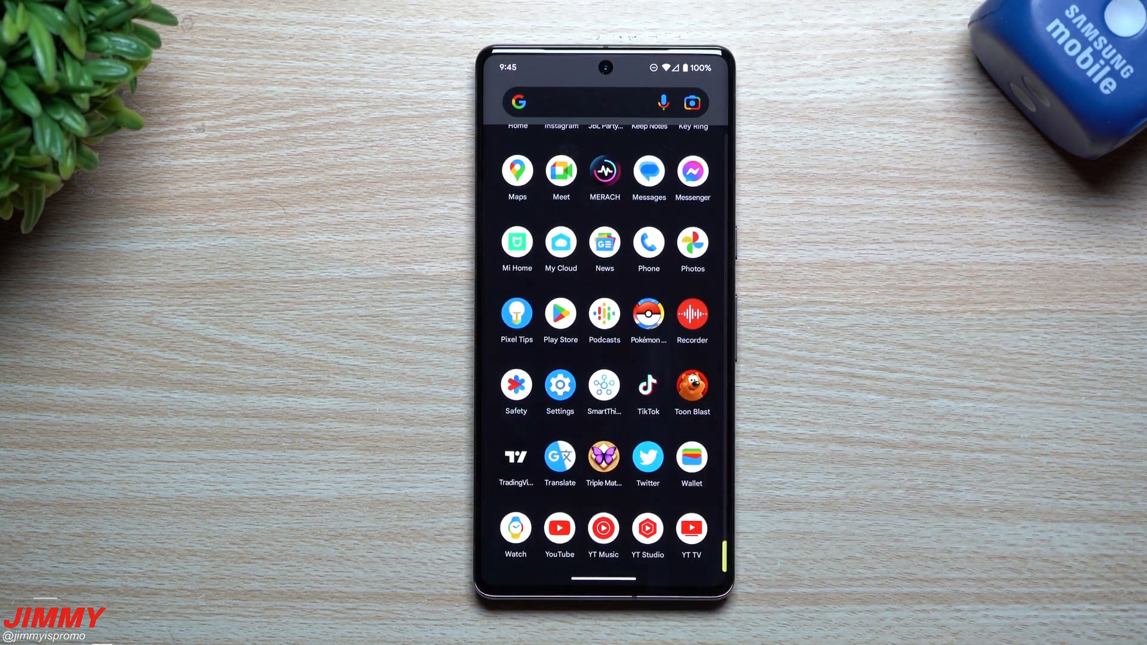
pyautogui.scroll(-3)
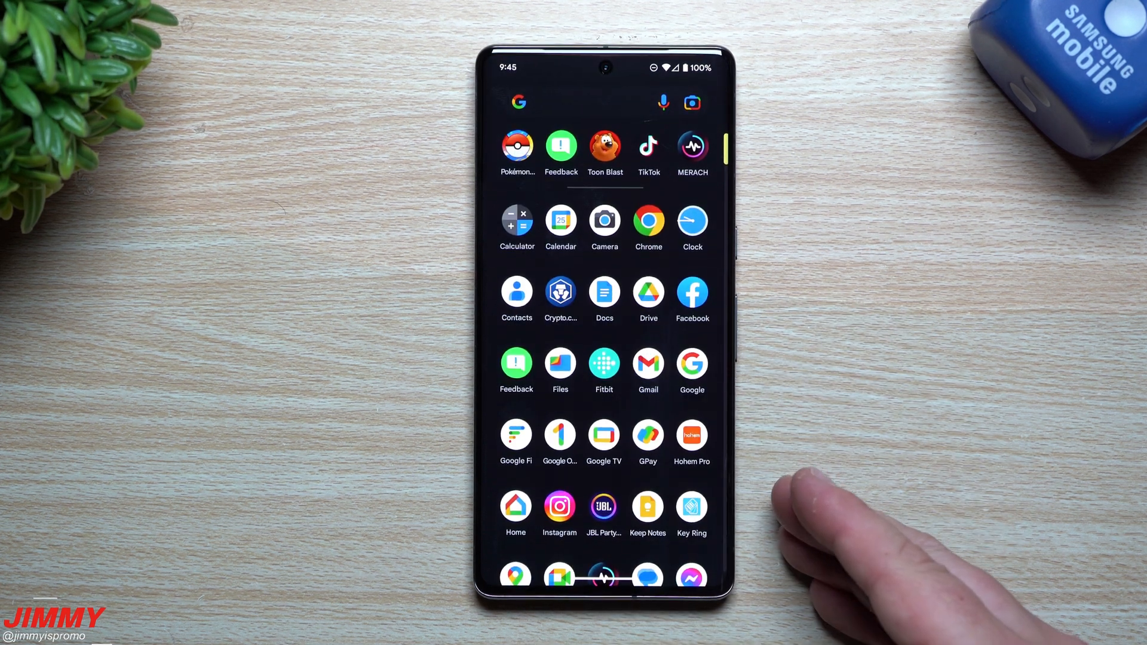
pyautogui.moveTo(805, 512)
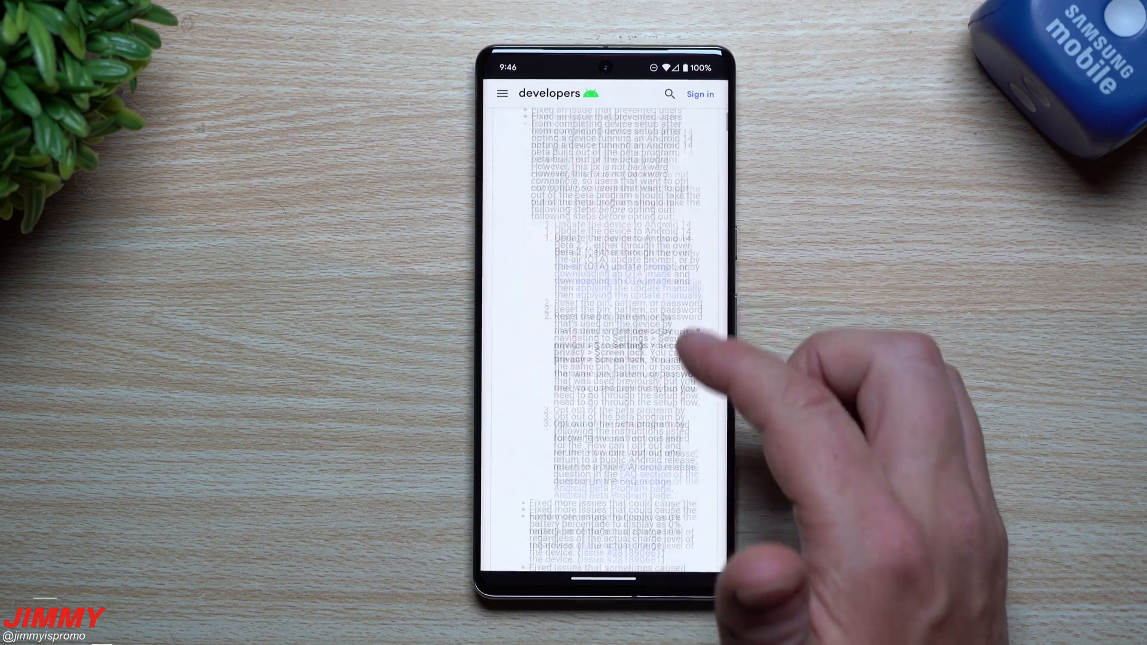
# Scroll up to the Release notes welcome banner and contents list
pyautogui.scroll(3)
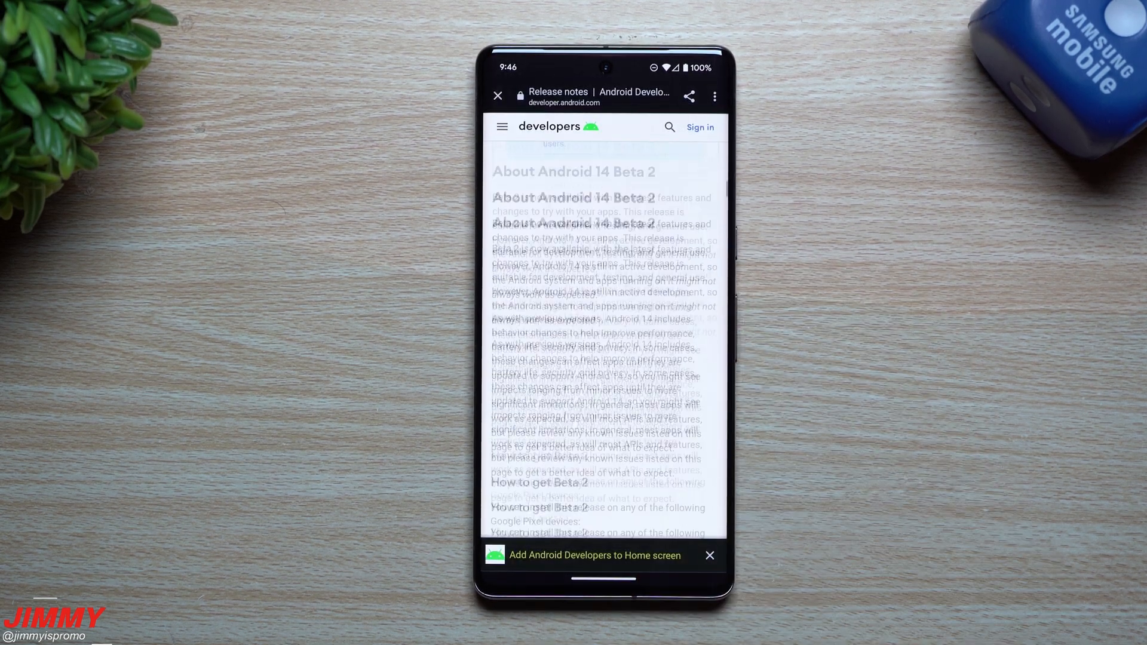
pyautogui.scroll(3)
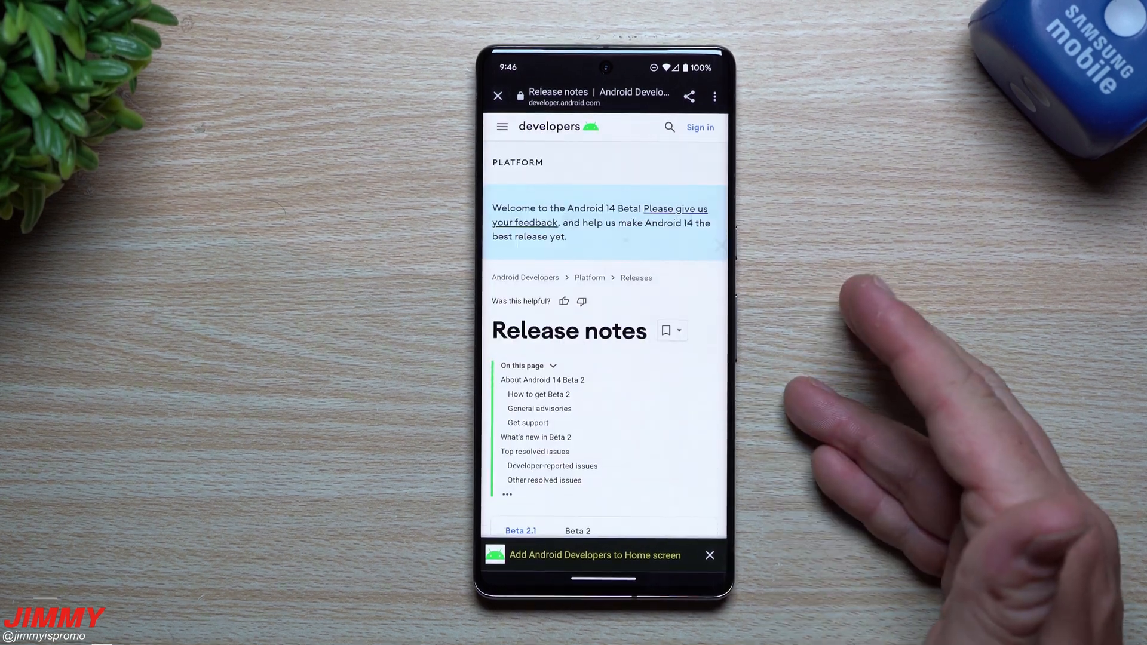